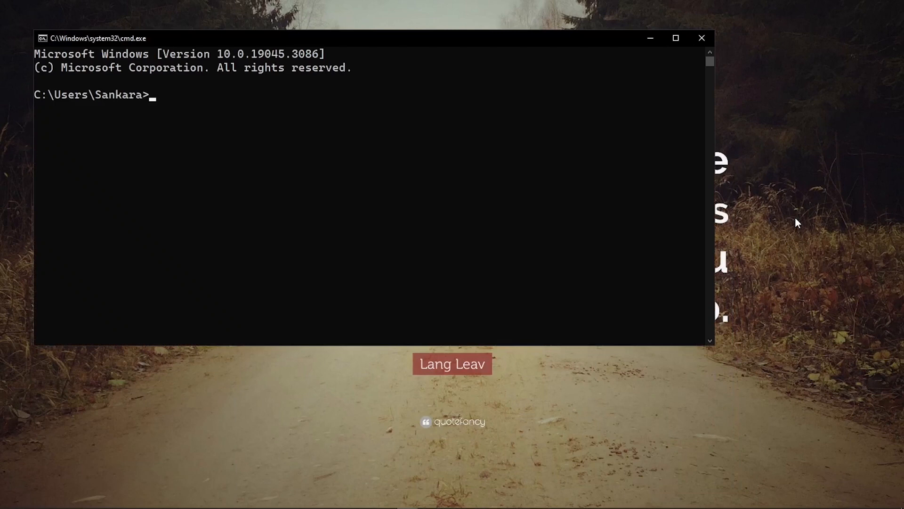
# Step: Change directory to desktop/yt-videos with cd
pyautogui.write('cd desk')
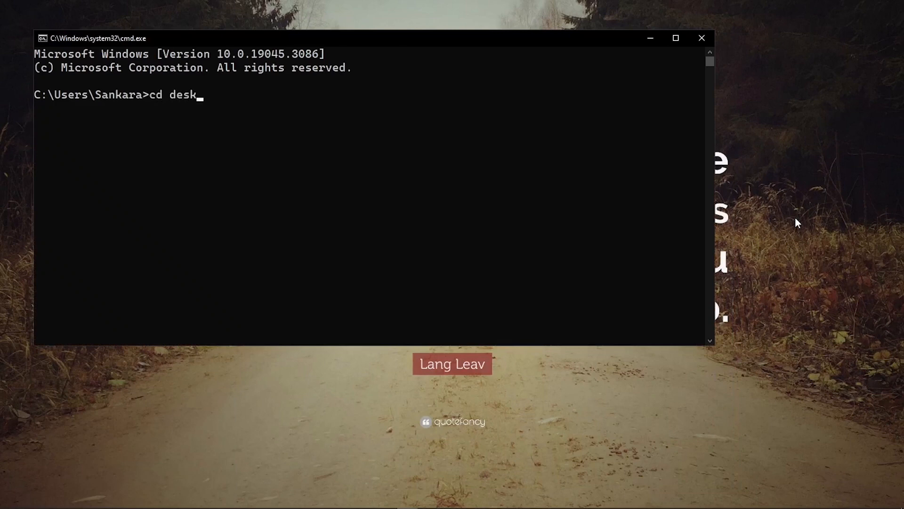
pyautogui.write('top/y')
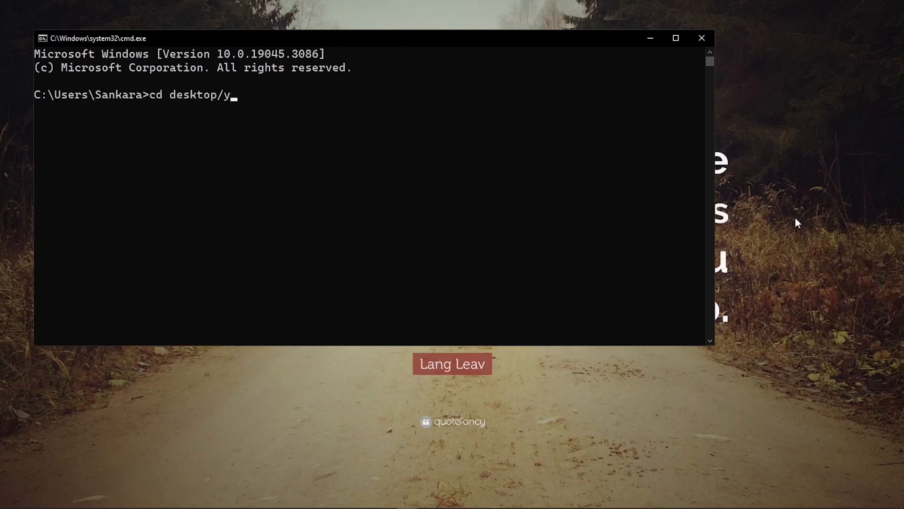
pyautogui.write('t-videos')
pyautogui.write('np')
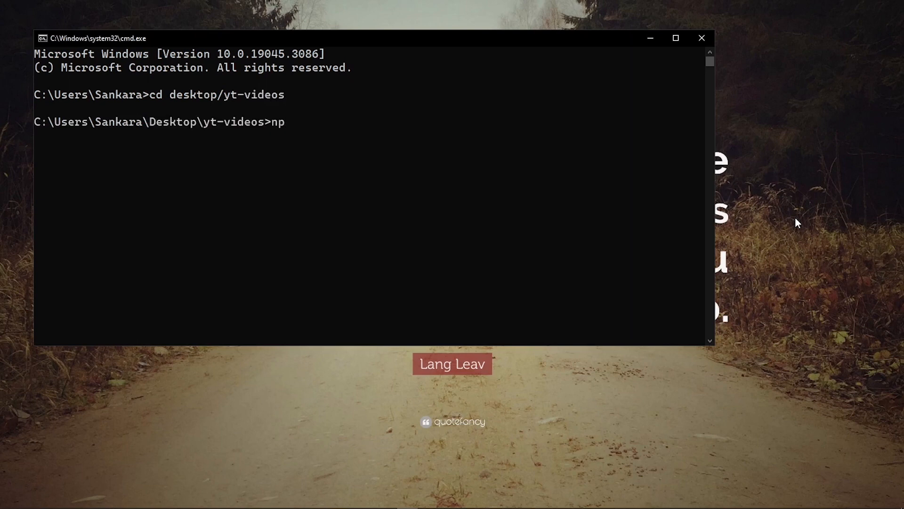
# Step: Run npx create-next-app to scaffold the veroskills-yt project
pyautogui.write('x create-ne')
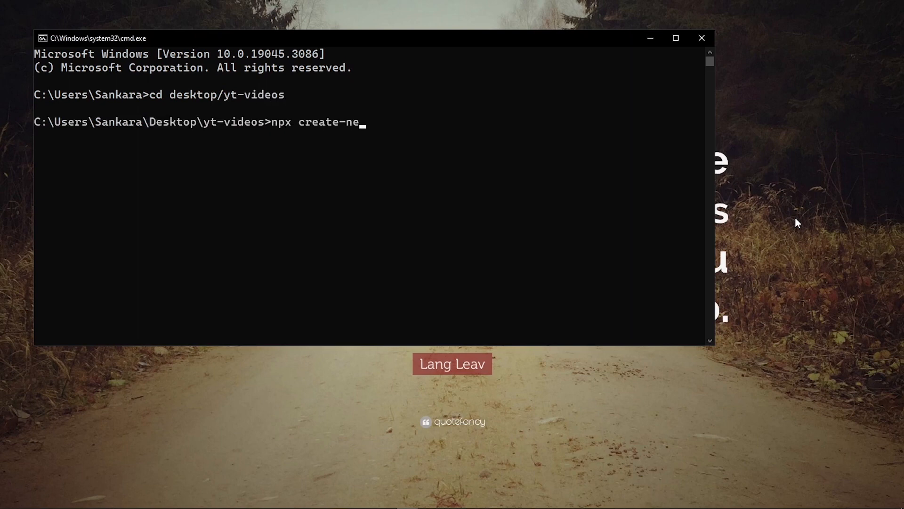
pyautogui.write('xt-a')
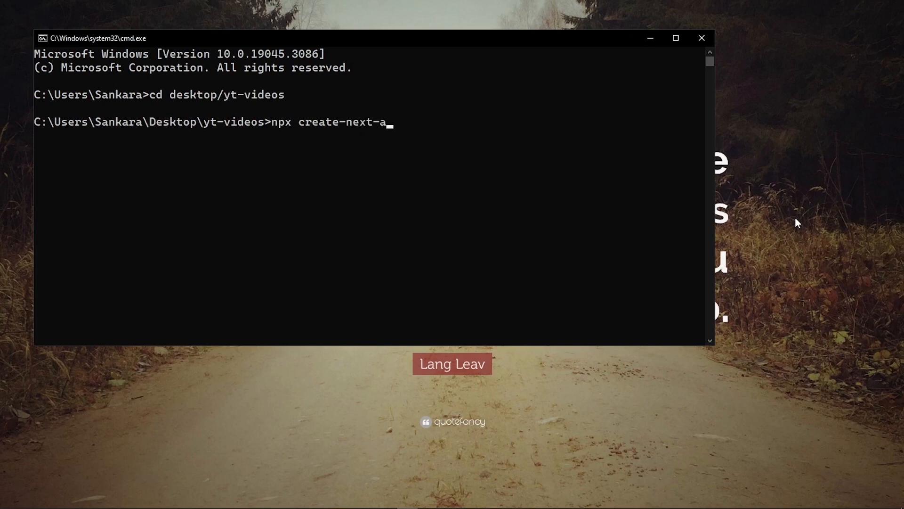
pyautogui.write('pp verso')
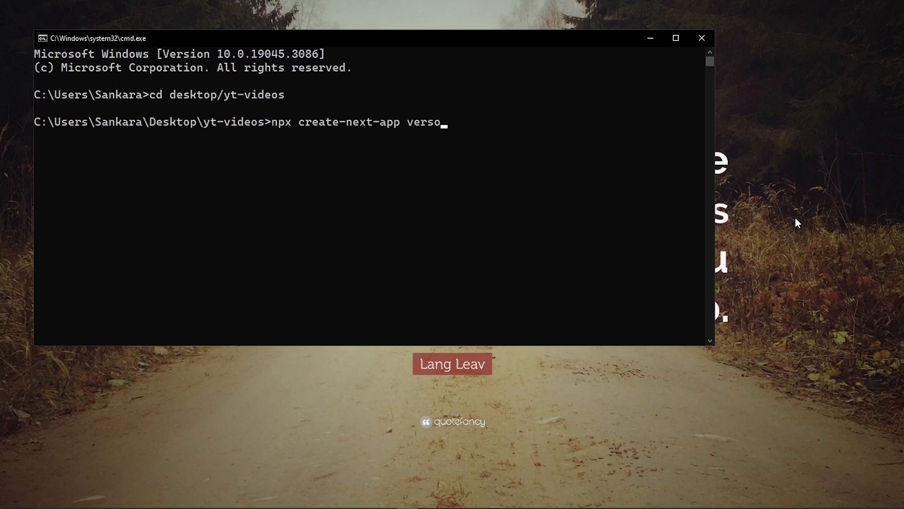
pyautogui.write('skills-yt')
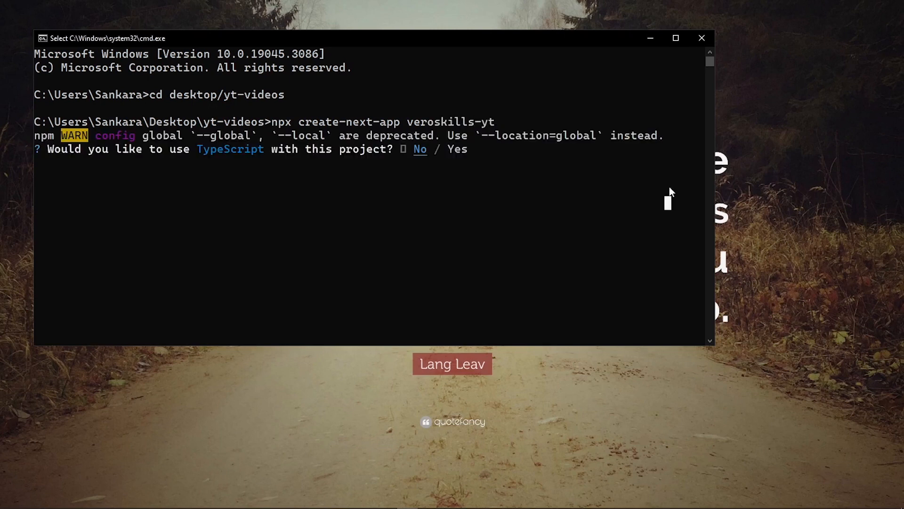
pyautogui.moveTo(654, 190)
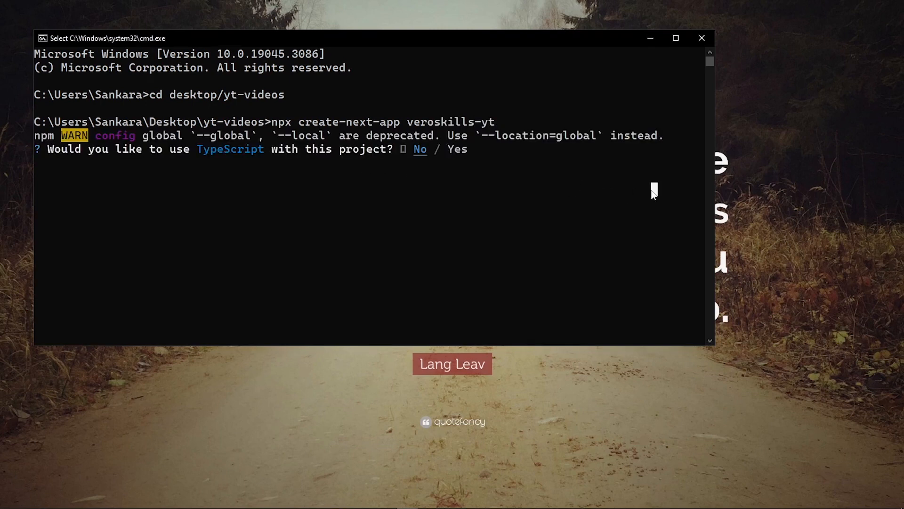
pyautogui.moveTo(613, 221)
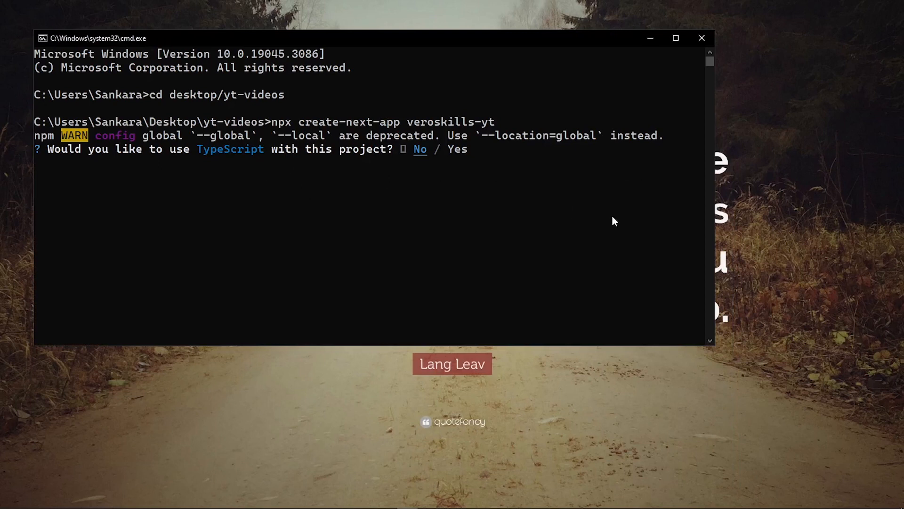
# Step: Answer the setup prompts: TypeScript no, ESLint yes, Tailwind CSS yes
pyautogui.press('enter')
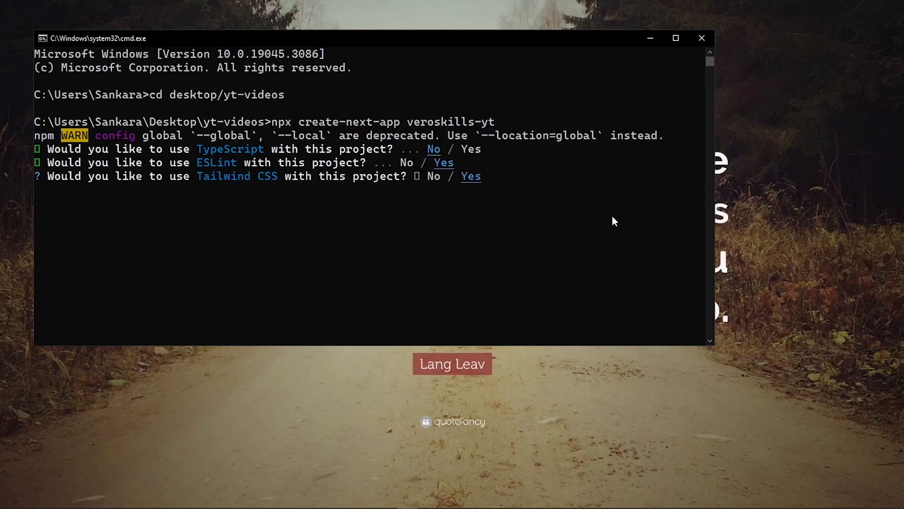
pyautogui.press('Return')
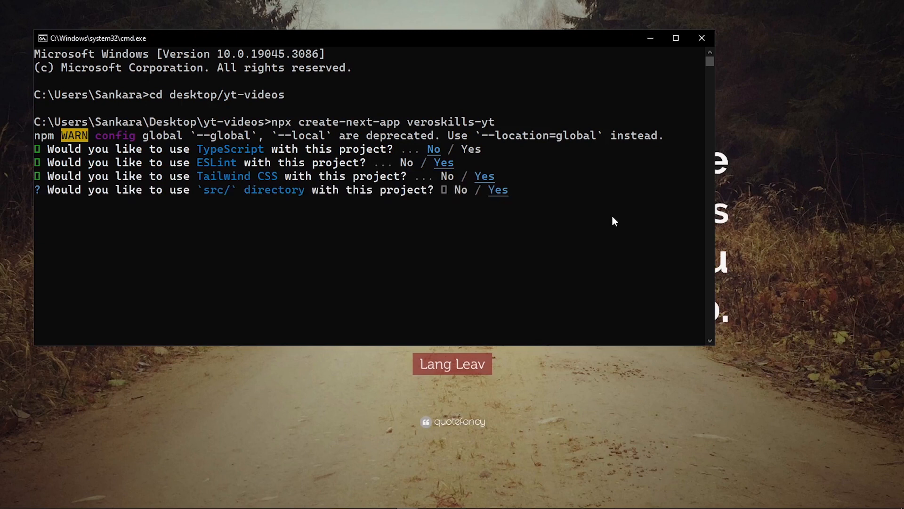